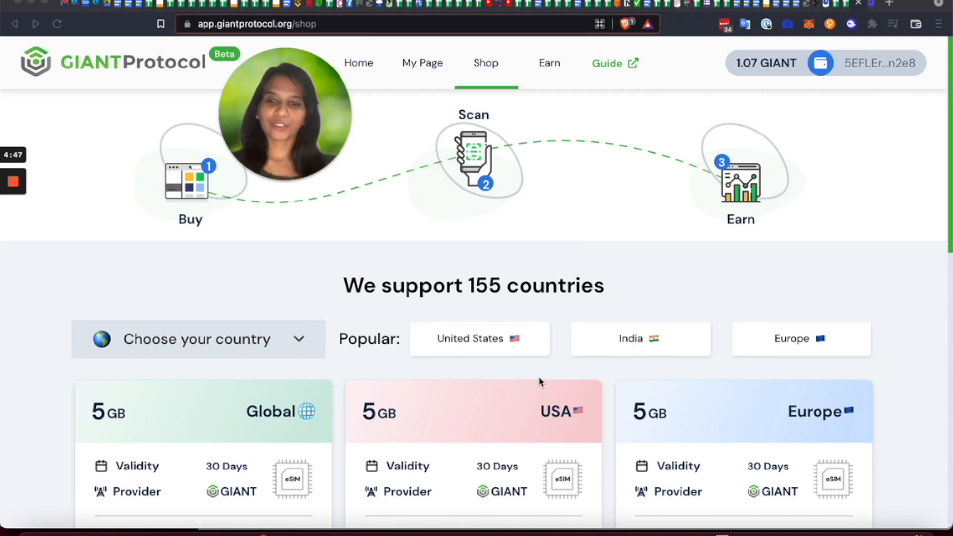
Step: Filter the shop to the United States and scroll to the 1GB, 3GB and 5GB plan cards
left_click(480, 339)
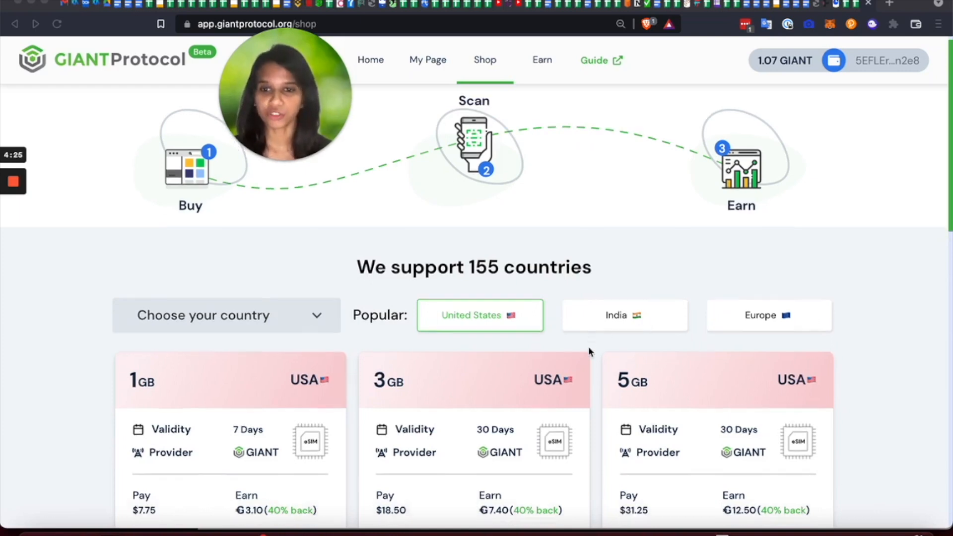
scroll("down", 3)
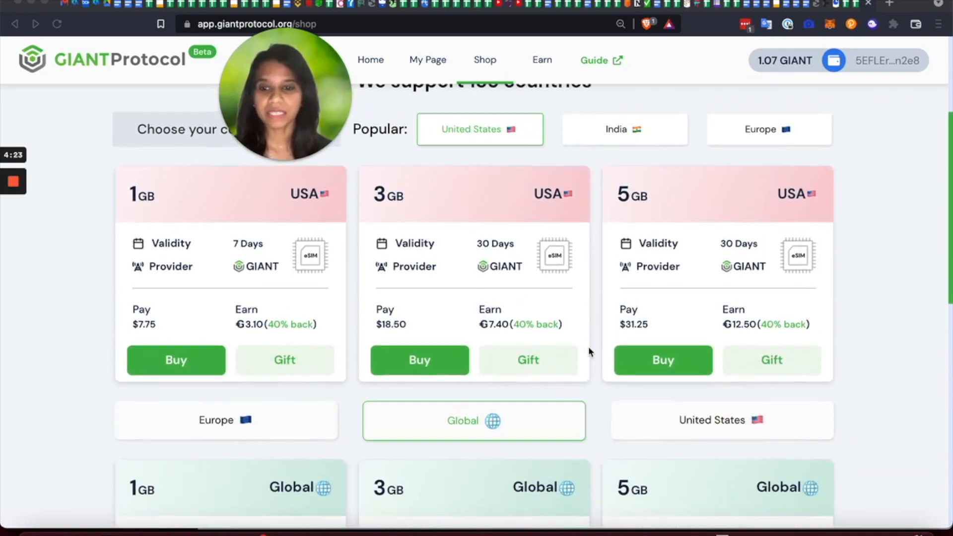
mouse_move(678, 296)
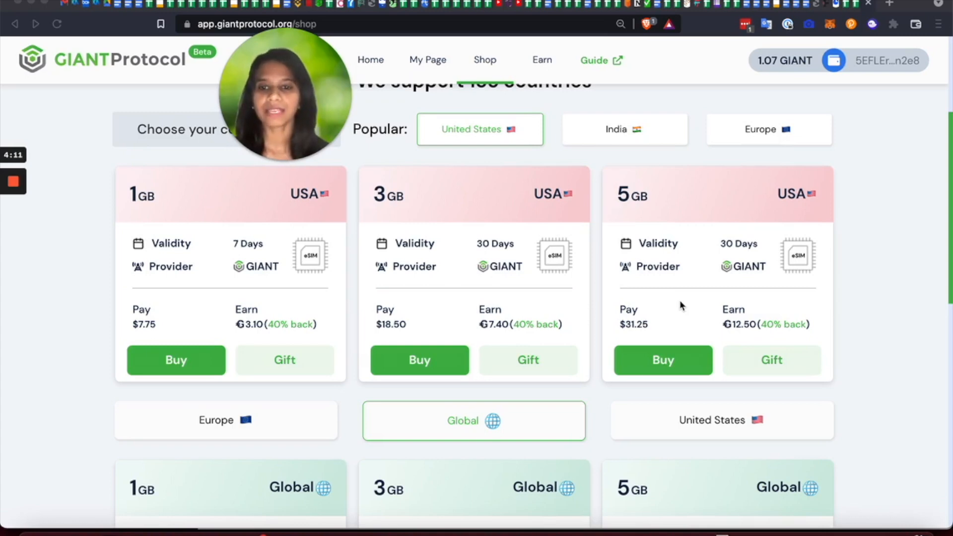
mouse_move(297, 230)
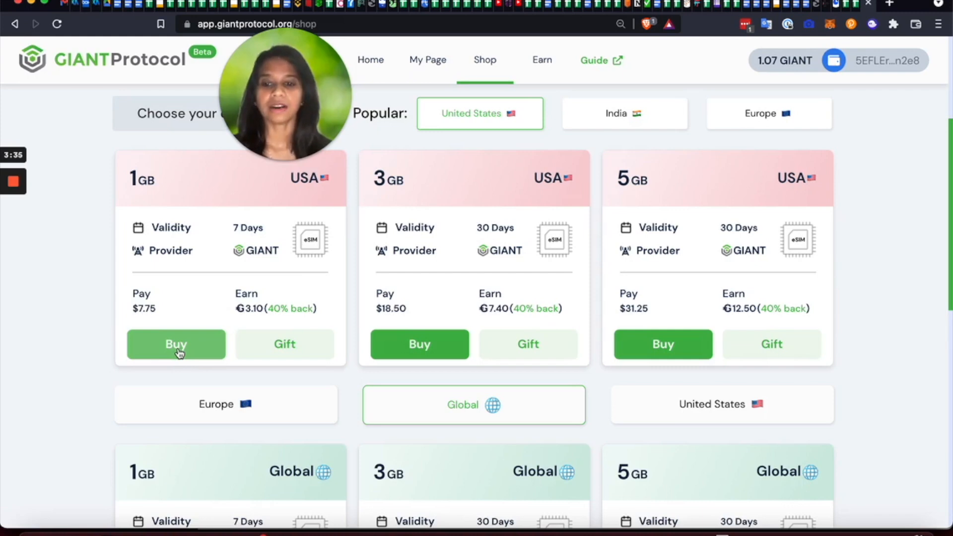
Step: Buy the 1GB 7-day USA plan, paying by credit card, and continue to checkout
left_click(175, 345)
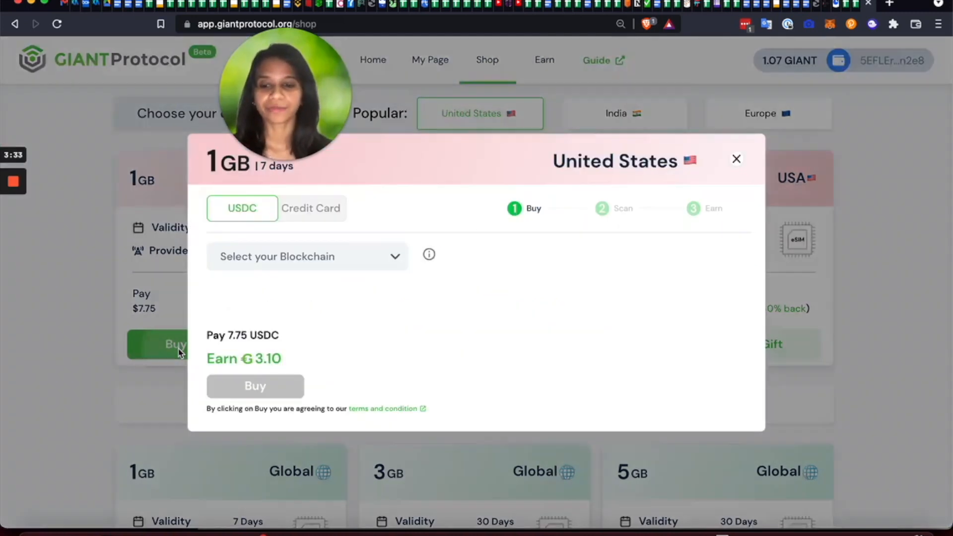
left_click(310, 208)
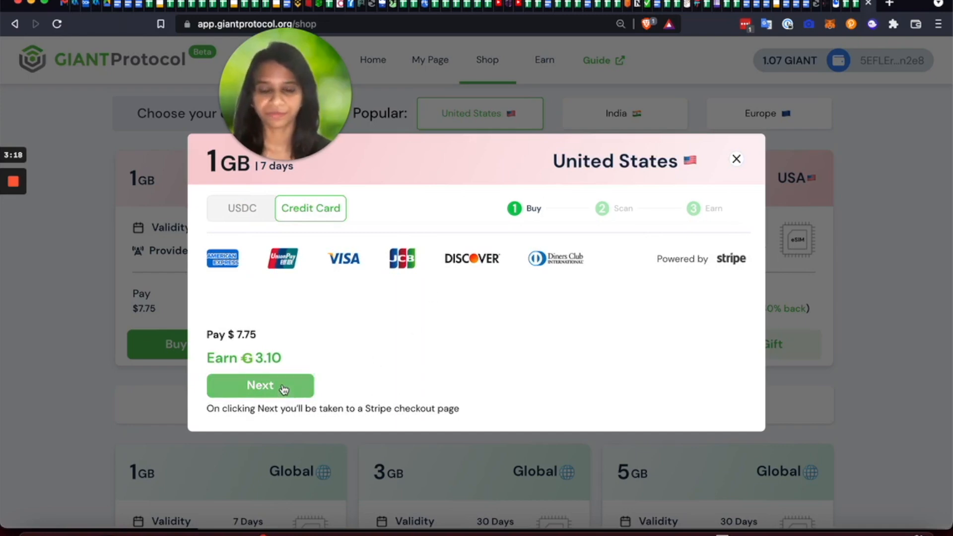
left_click(261, 386)
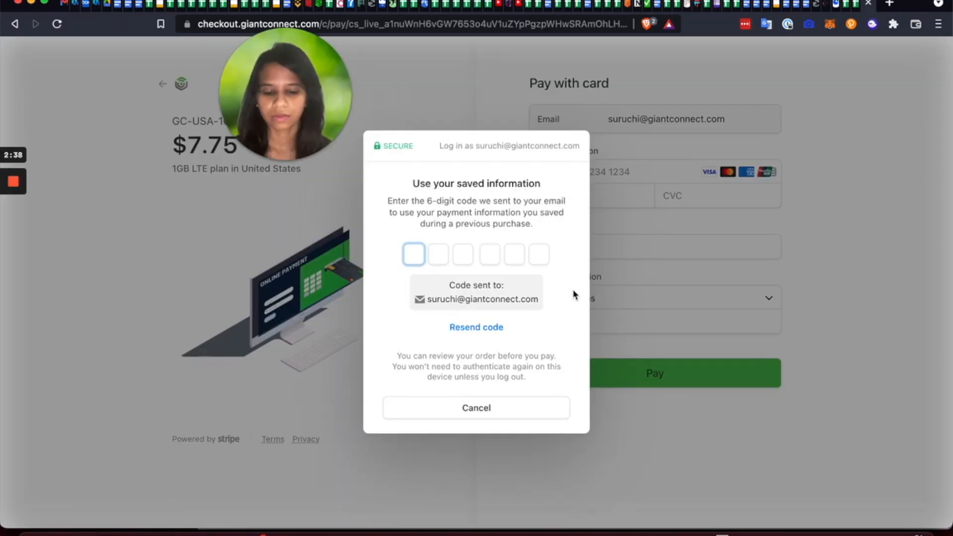
Step: Enter the emailed verification code and pay $7.75 with the saved card
type("3")
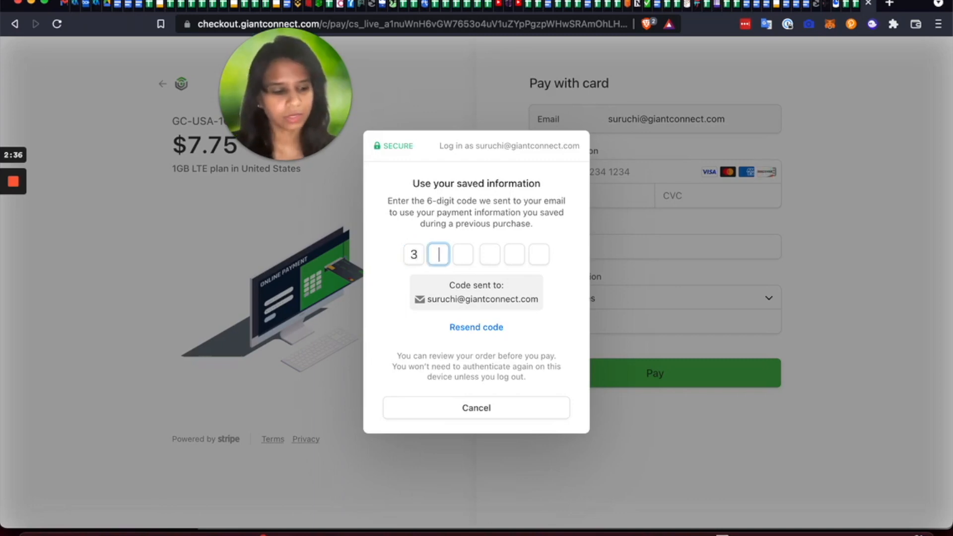
type("430")
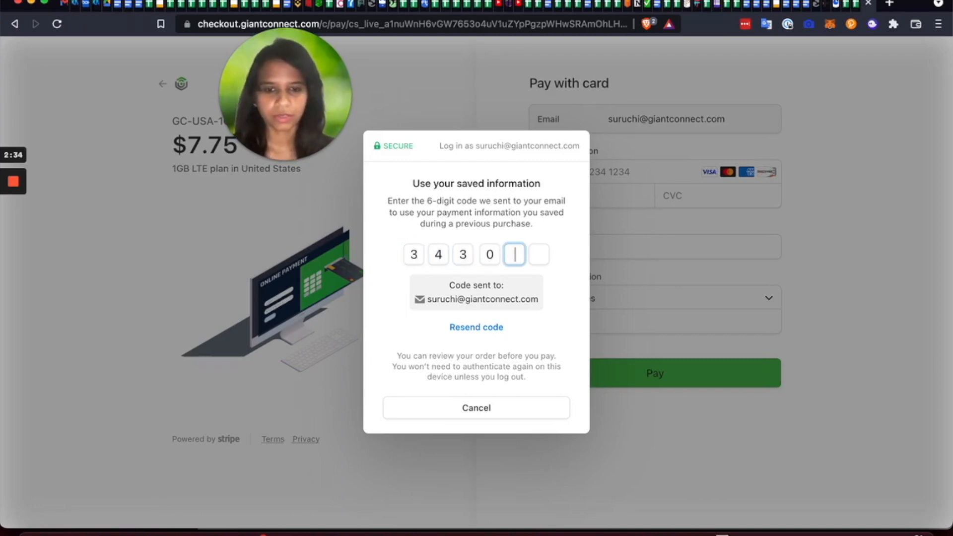
type("35")
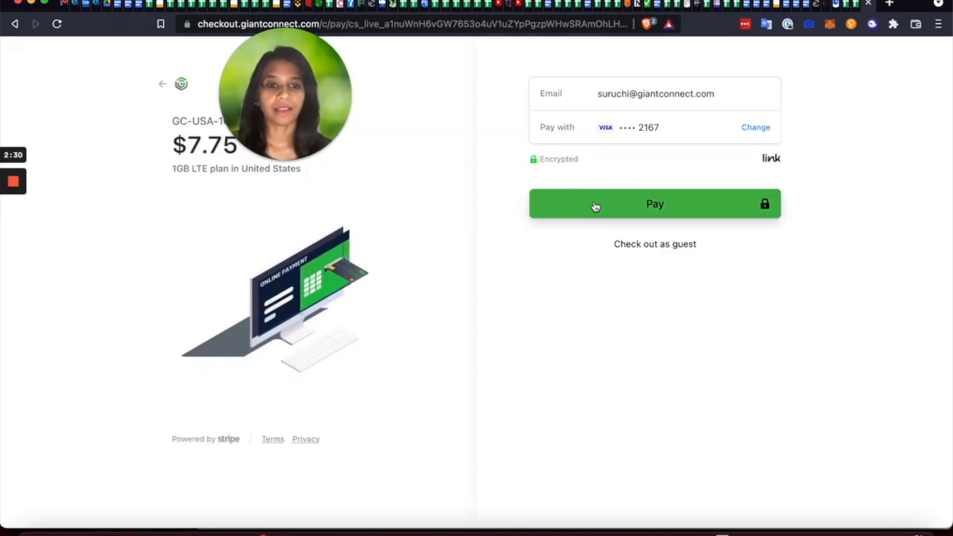
left_click(655, 204)
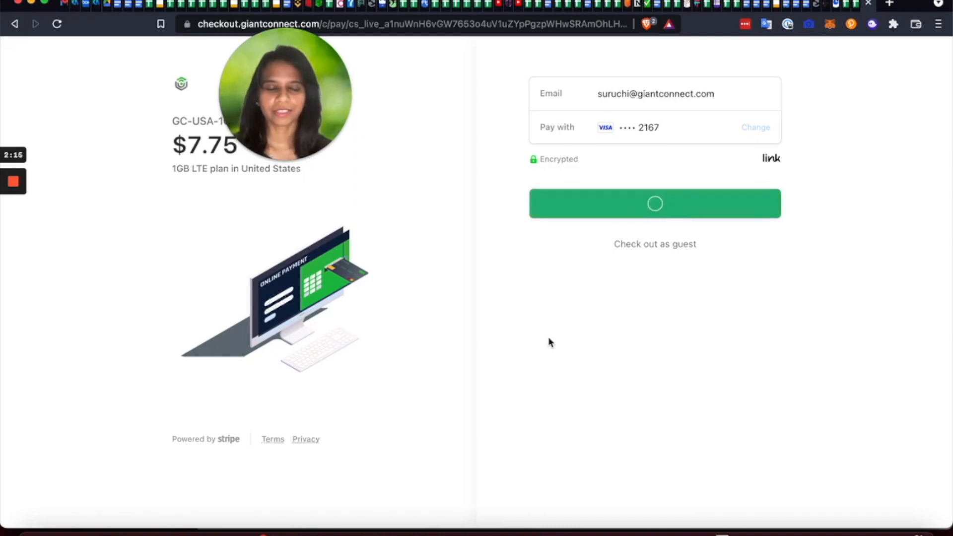
left_click(655, 203)
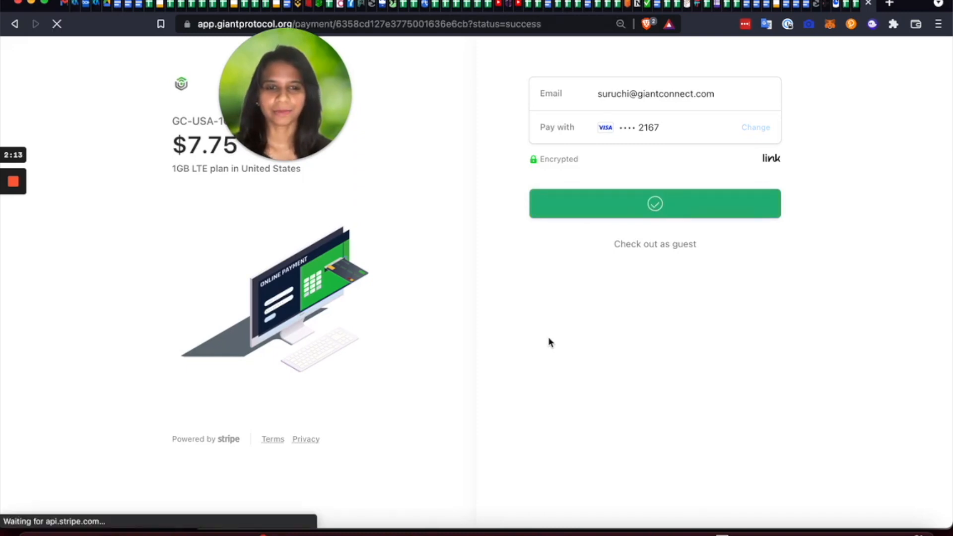
Step: Activate the purchased 1GB USA eSIM now to display its installation QR code
left_click(655, 203)
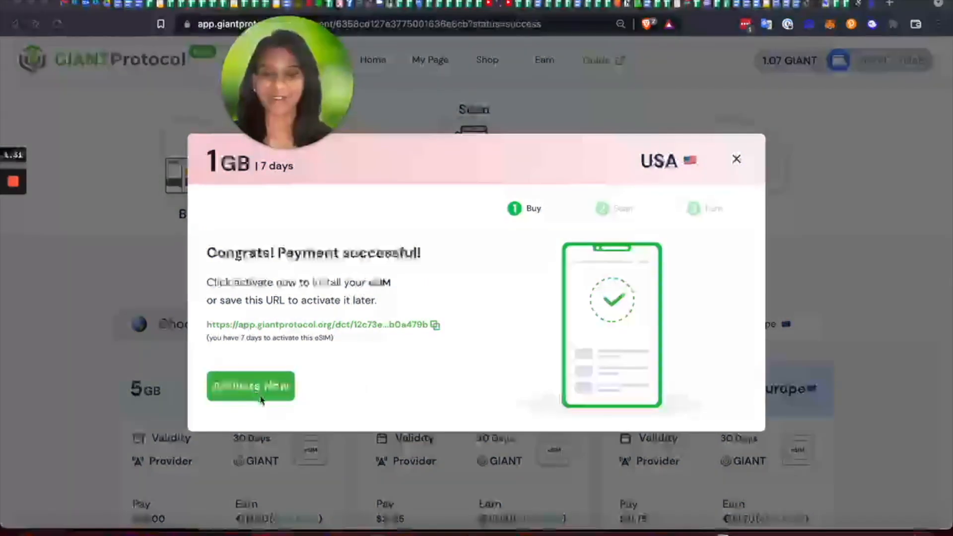
left_click(250, 386)
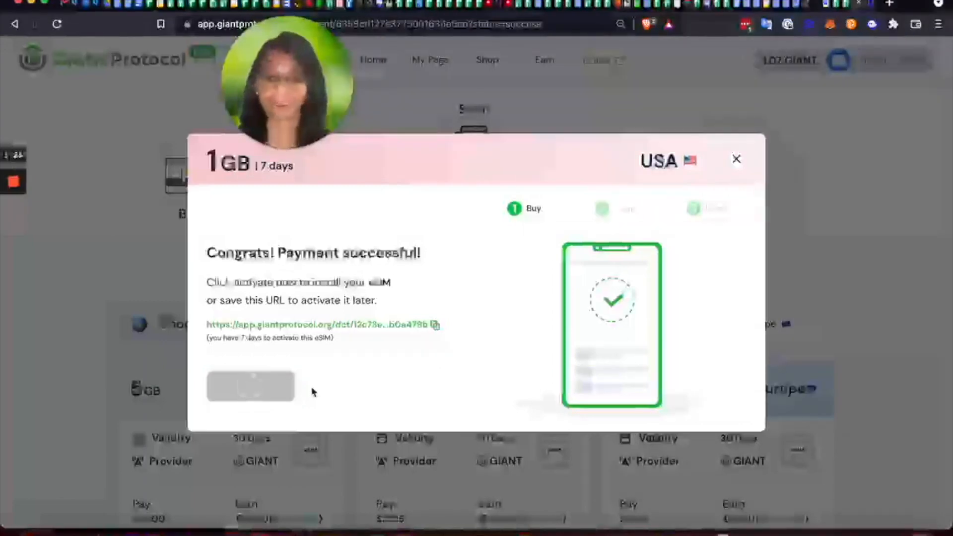
left_click(250, 388)
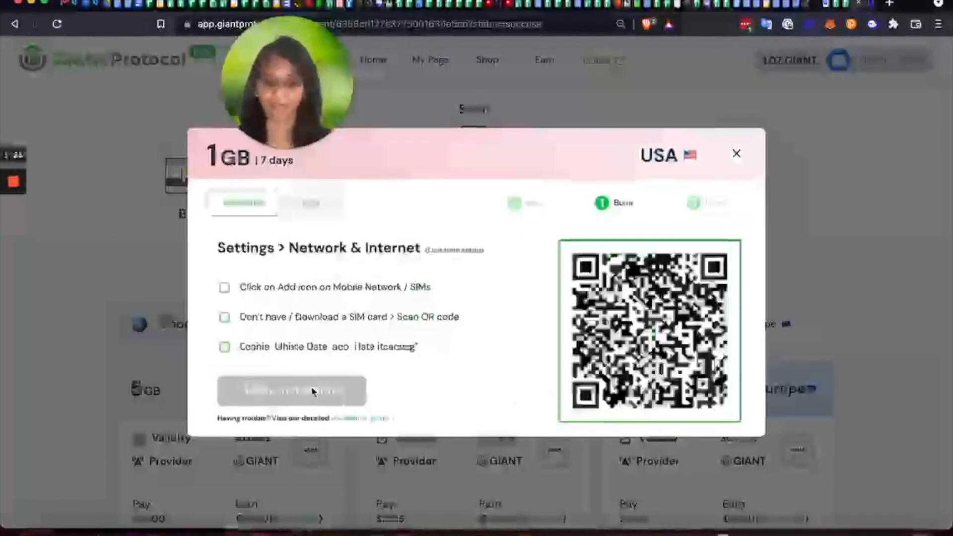
left_click(310, 203)
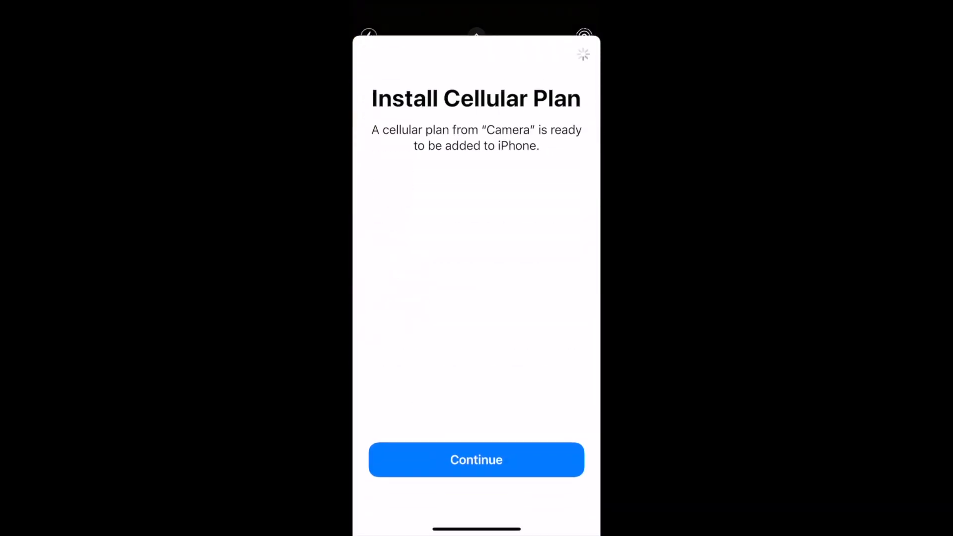
Step: Install the cellular plan on the iPhone, label it GIANT, and enable data roaming
left_click(476, 460)
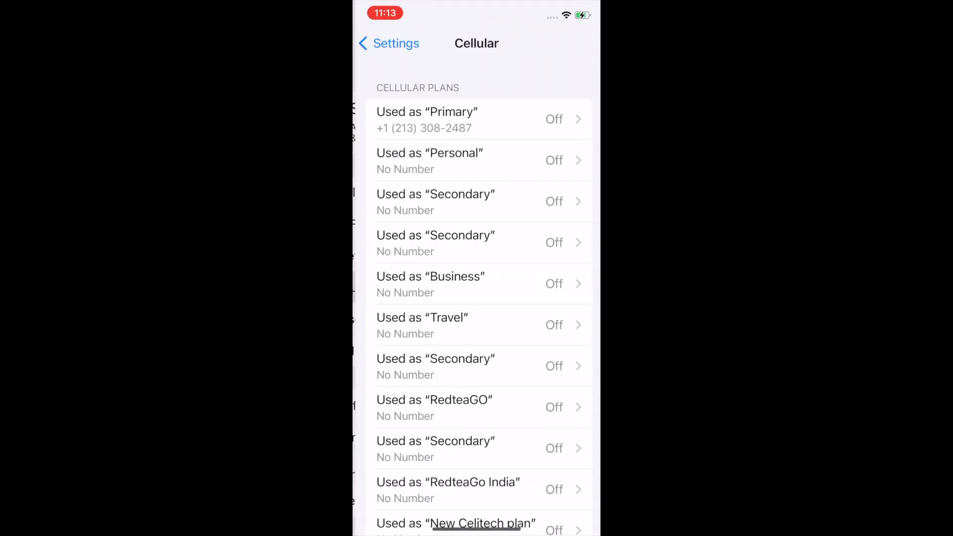
scroll("down", 3)
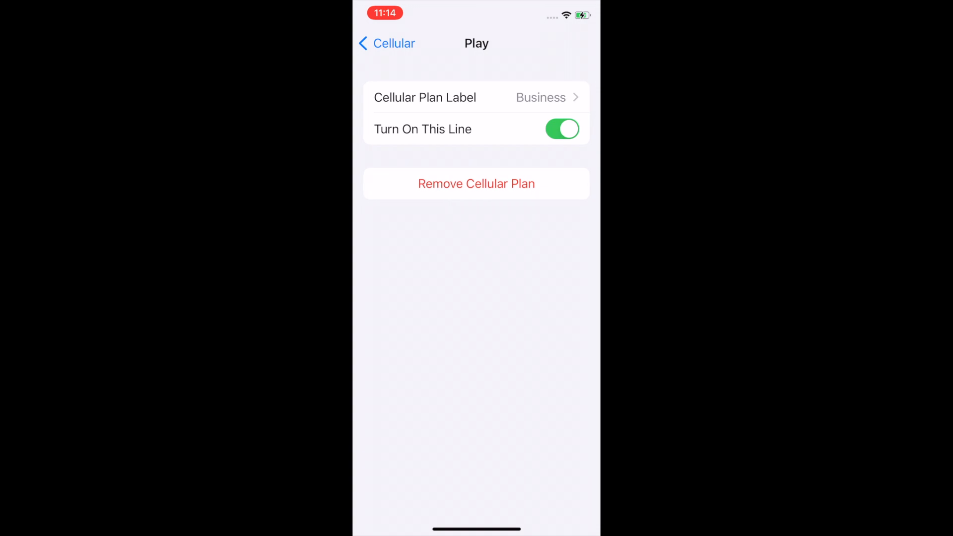
left_click(476, 97)
type("G")
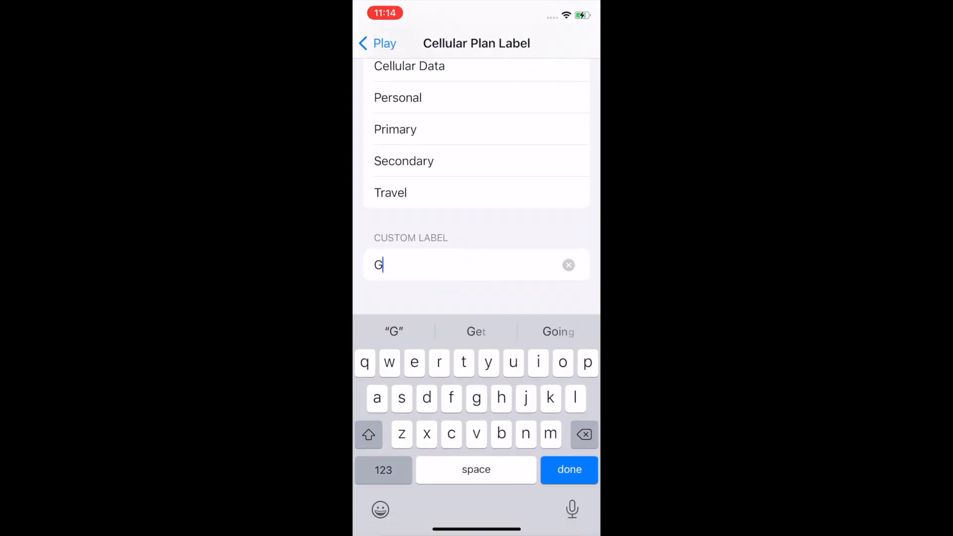
type("IANT")
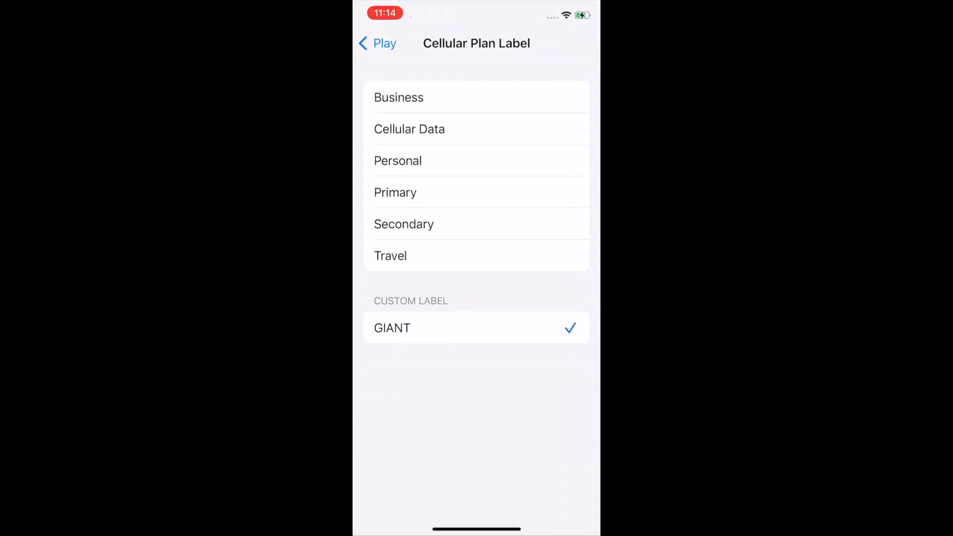
left_click(385, 43)
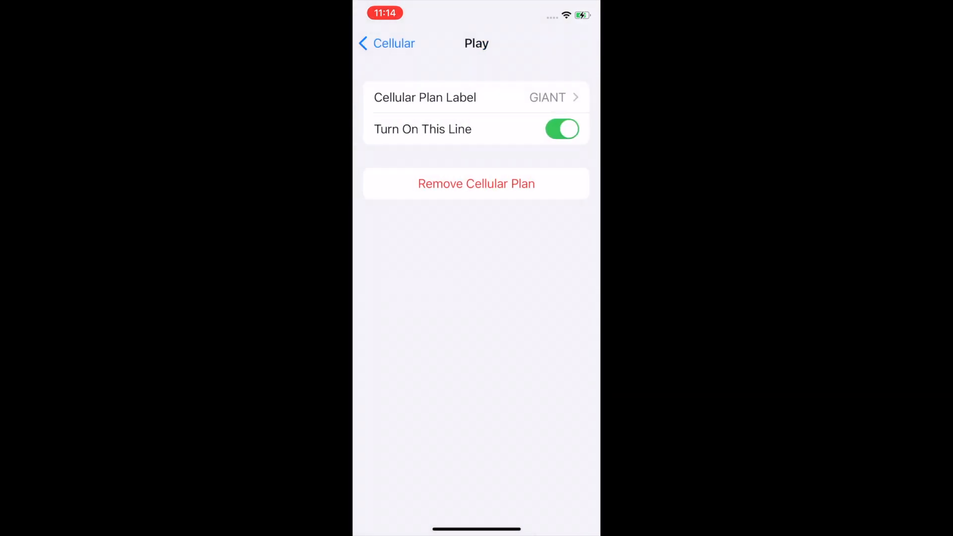
left_click(385, 43)
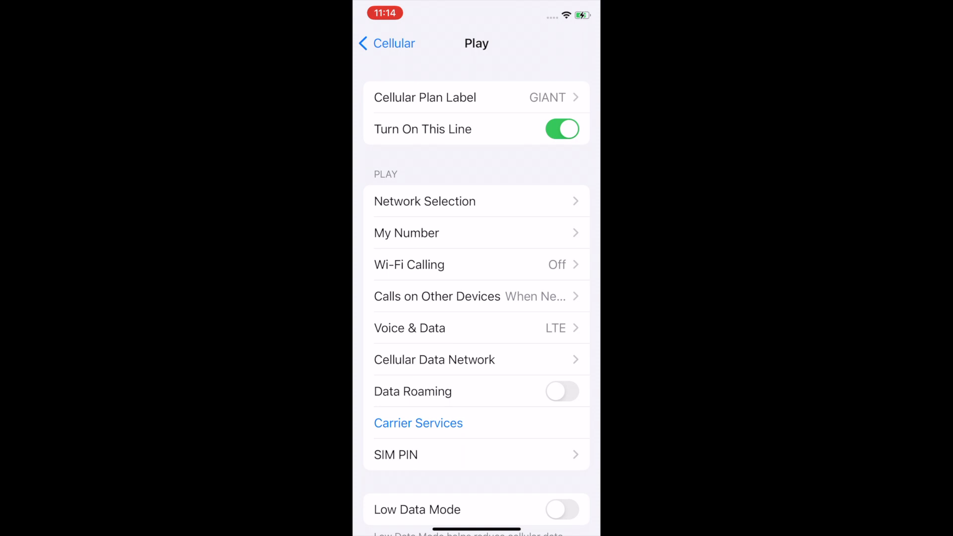
left_click(562, 392)
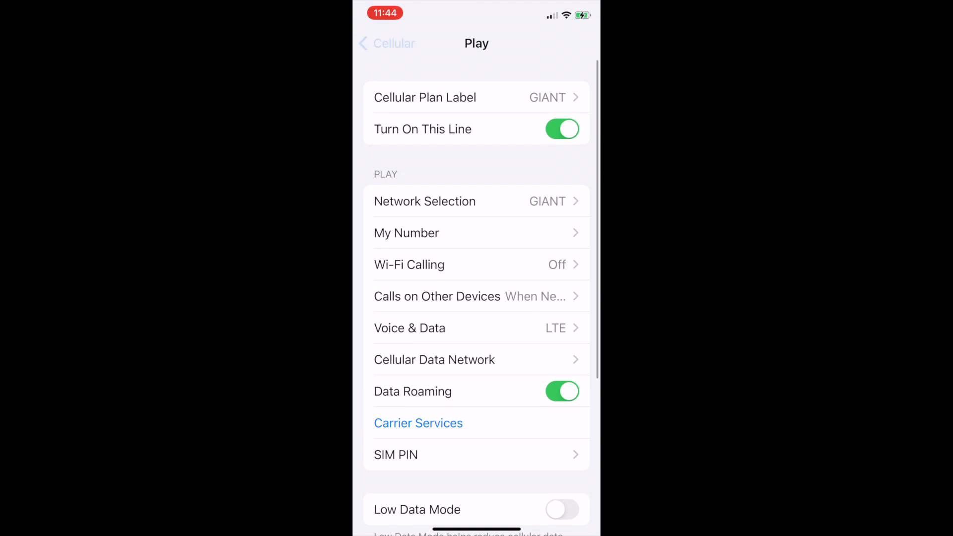
Step: Turn off Wi-Fi and load app.giantprotocol.org in Safari, scrolling to the install steps
left_click(386, 43)
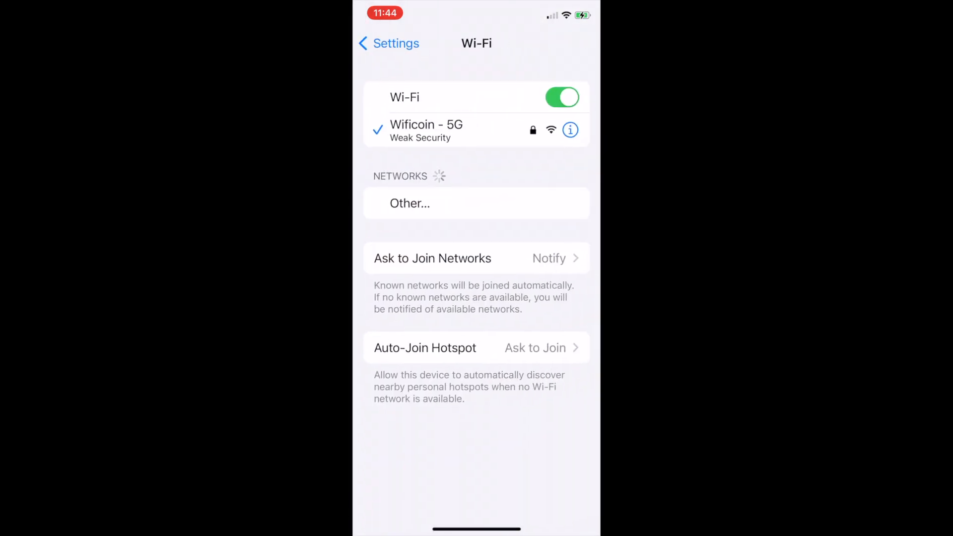
left_click(561, 97)
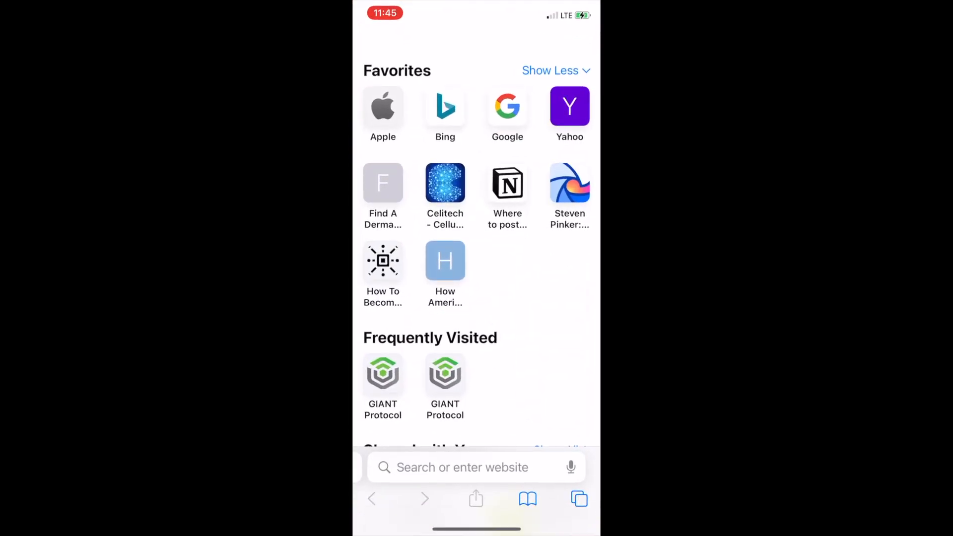
left_click(461, 467)
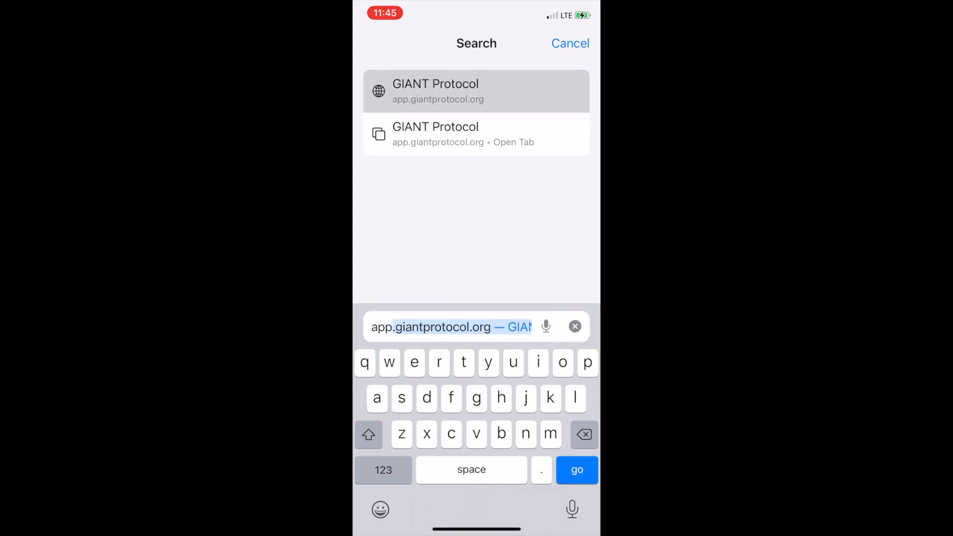
left_click(476, 92)
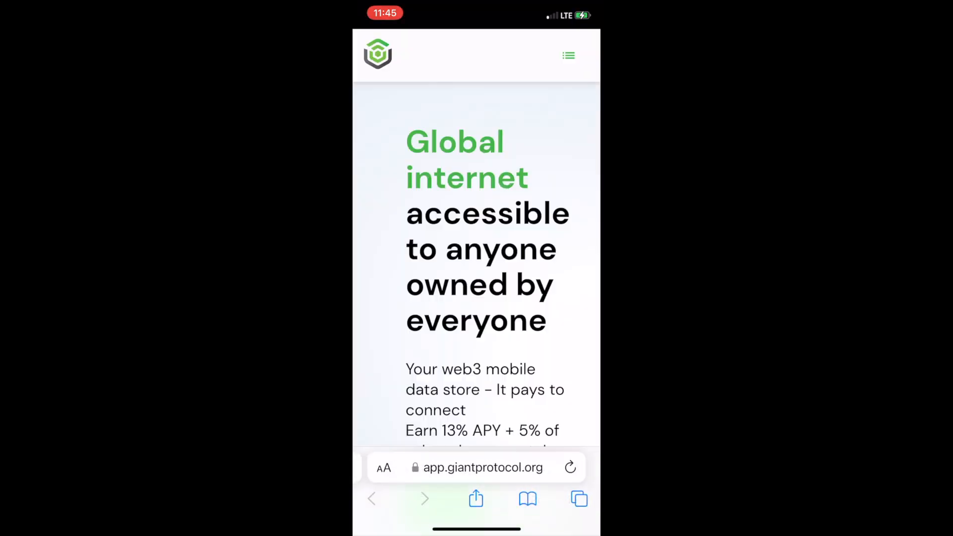
scroll("down", 3)
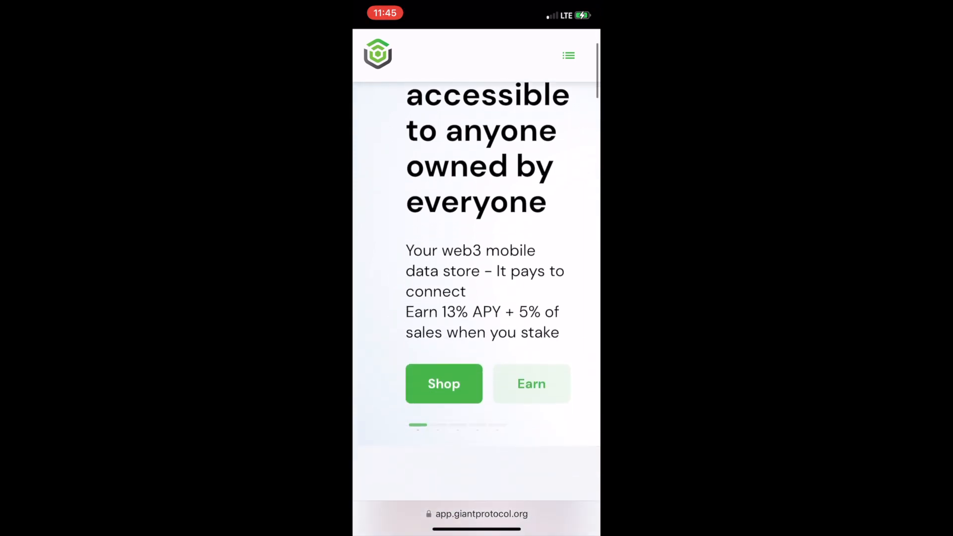
scroll("down", 3)
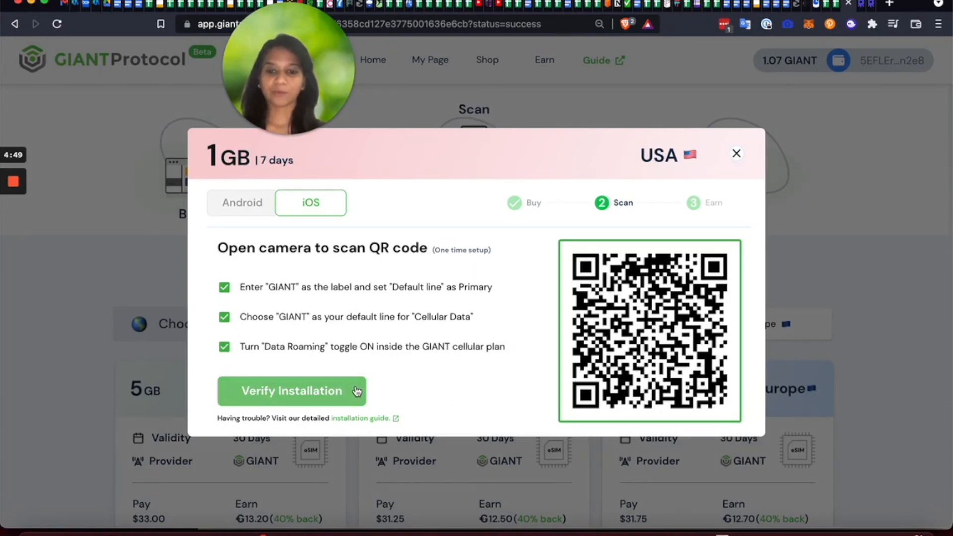
Step: Verify the 1GB USA eSIM installation to reach the 'Sweet! You're done' Earn step
left_click(292, 391)
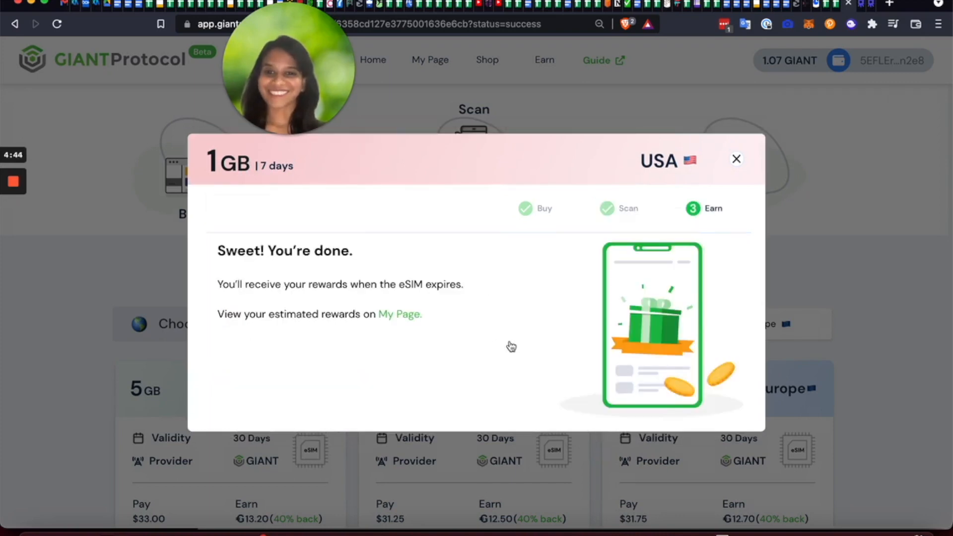
mouse_move(390, 278)
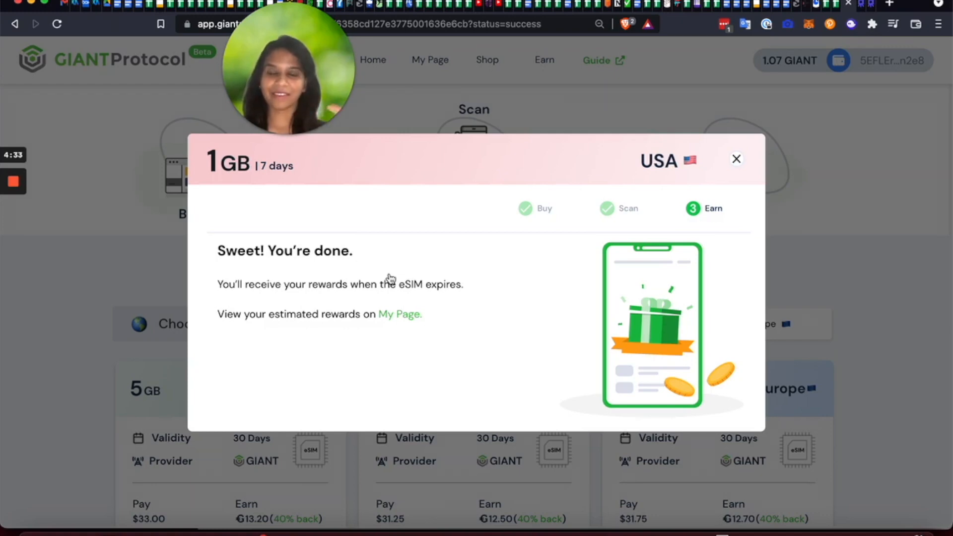
mouse_move(413, 319)
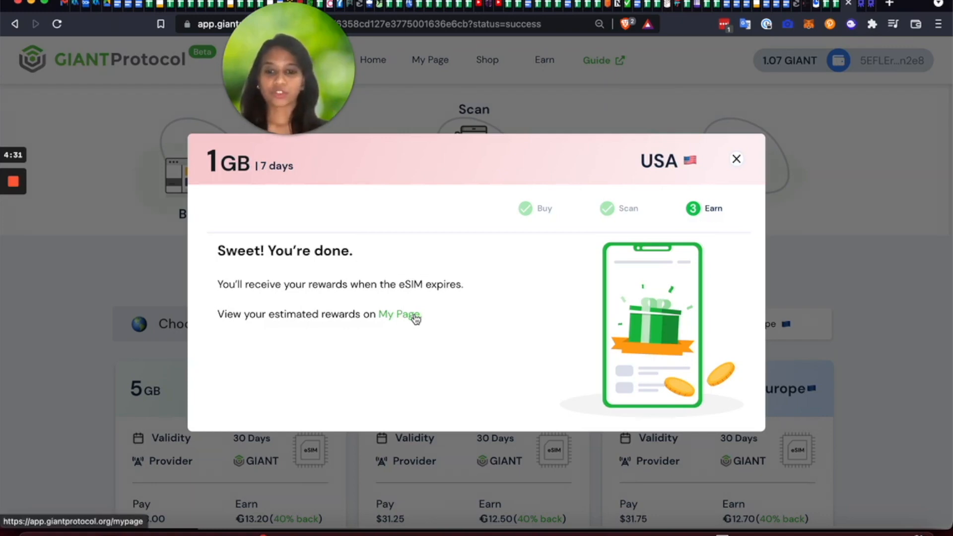
Step: Open My Page and scroll to My Data Plans, where the 1GB USA plan shows Enabled
left_click(400, 314)
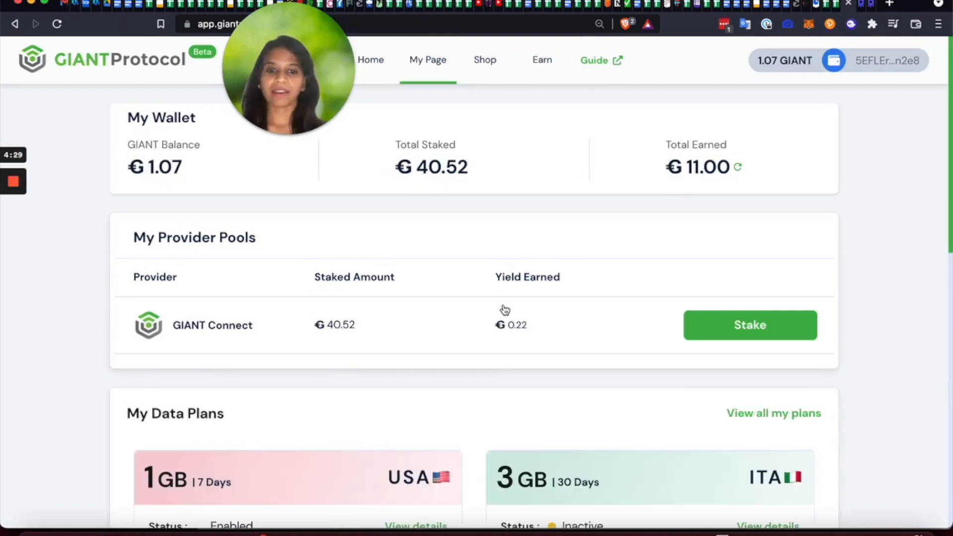
mouse_move(474, 334)
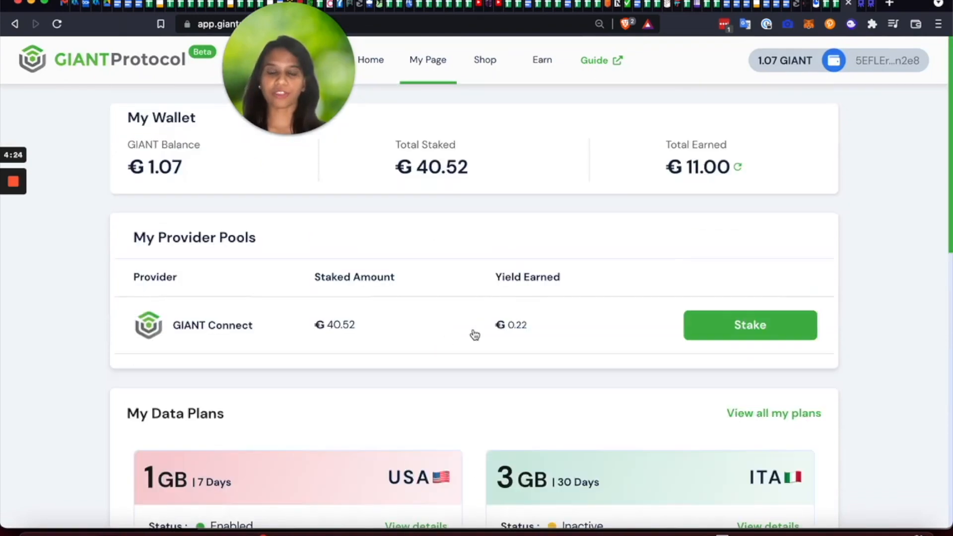
mouse_move(748, 87)
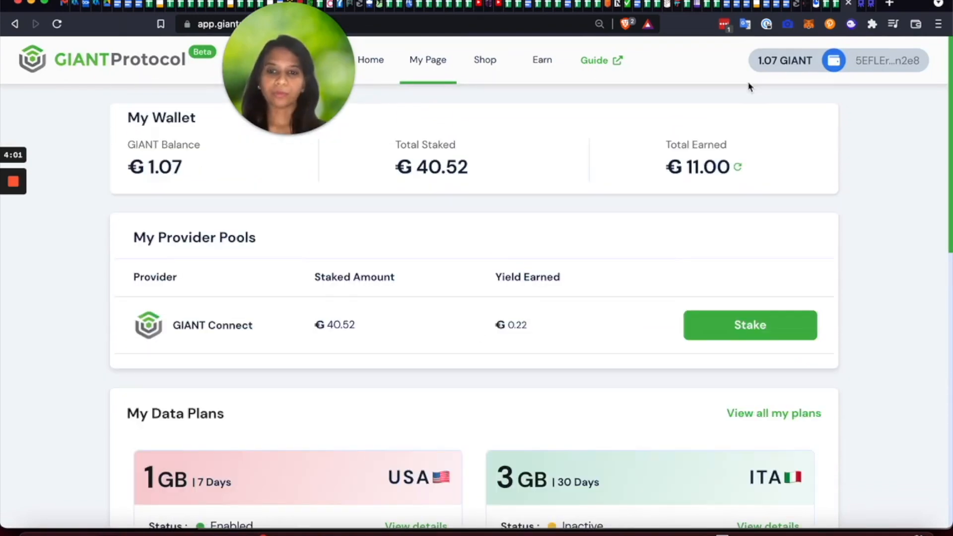
scroll("down", 3)
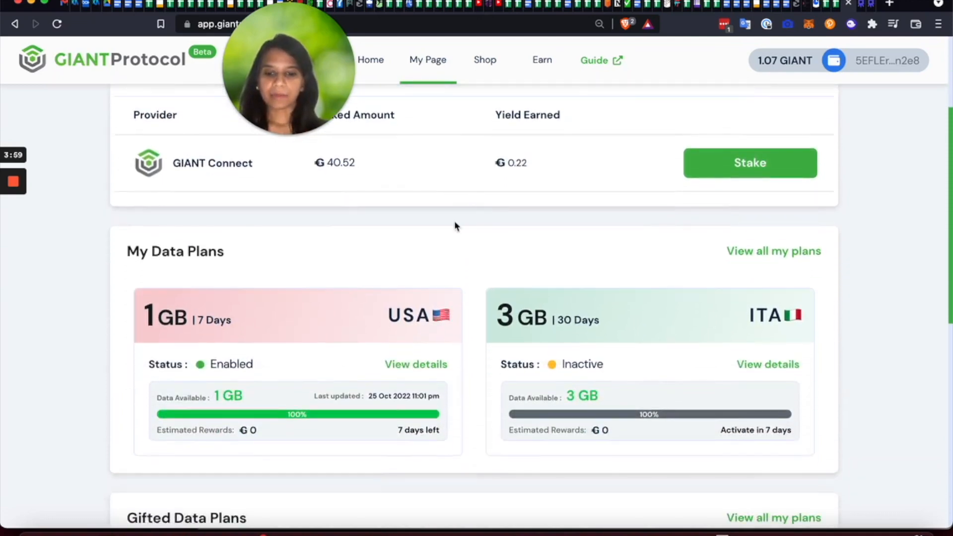
mouse_move(309, 367)
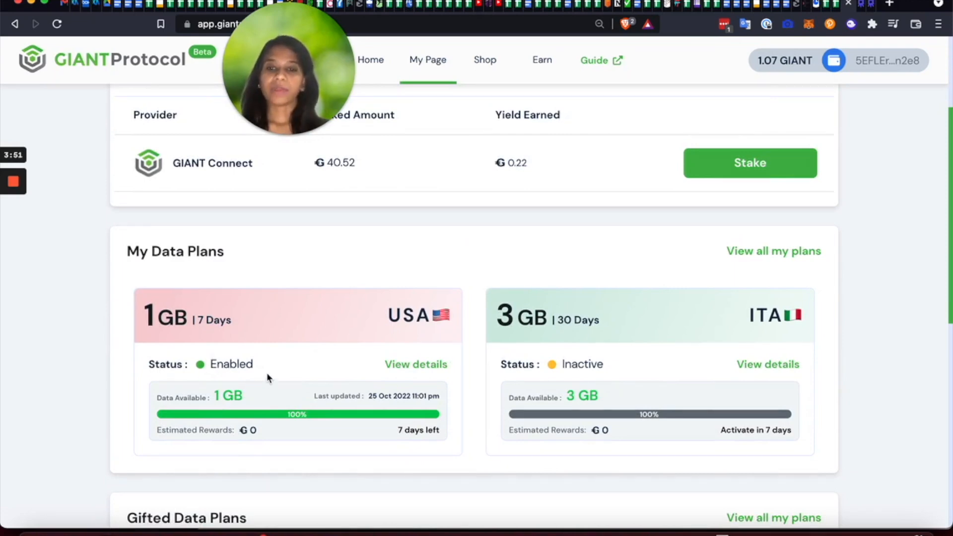
mouse_move(263, 389)
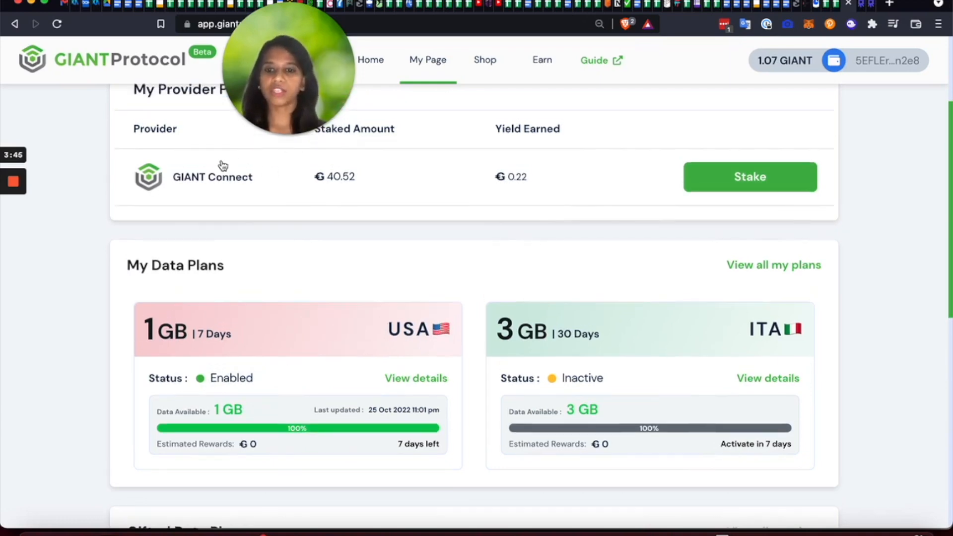
mouse_move(351, 202)
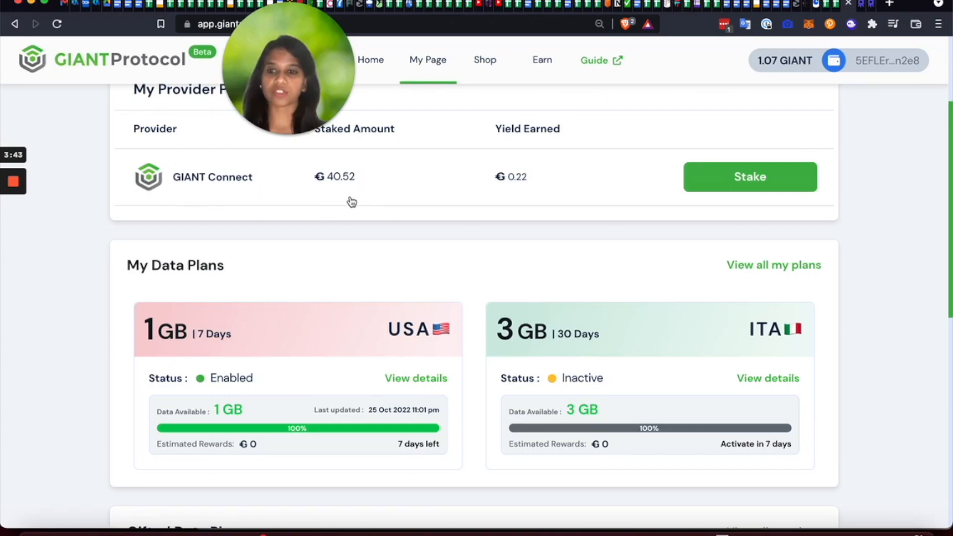